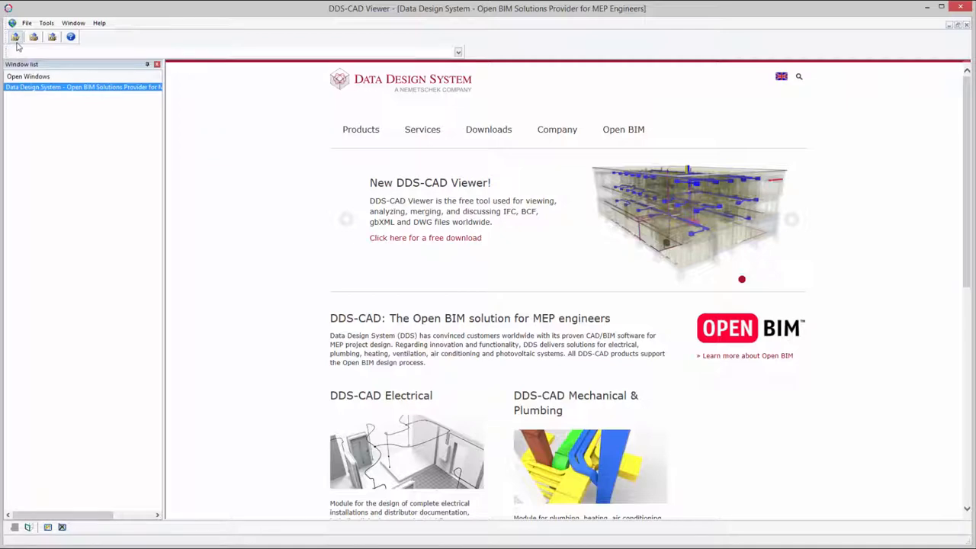
{"action": "mouse_move", "coordinate": [14, 36]}
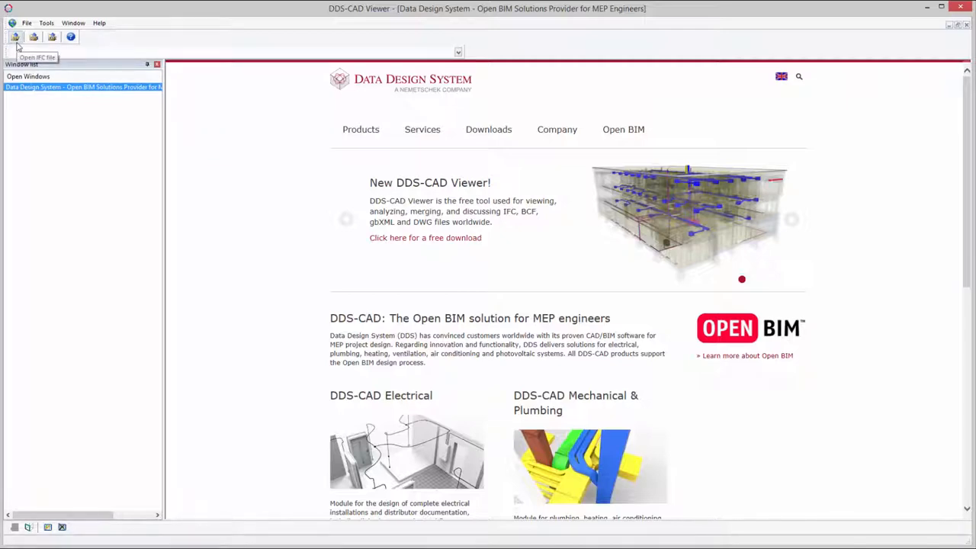
Step: Load Building model.ifc through the Open IFC file command
{"action": "left_click", "coordinate": [15, 37]}
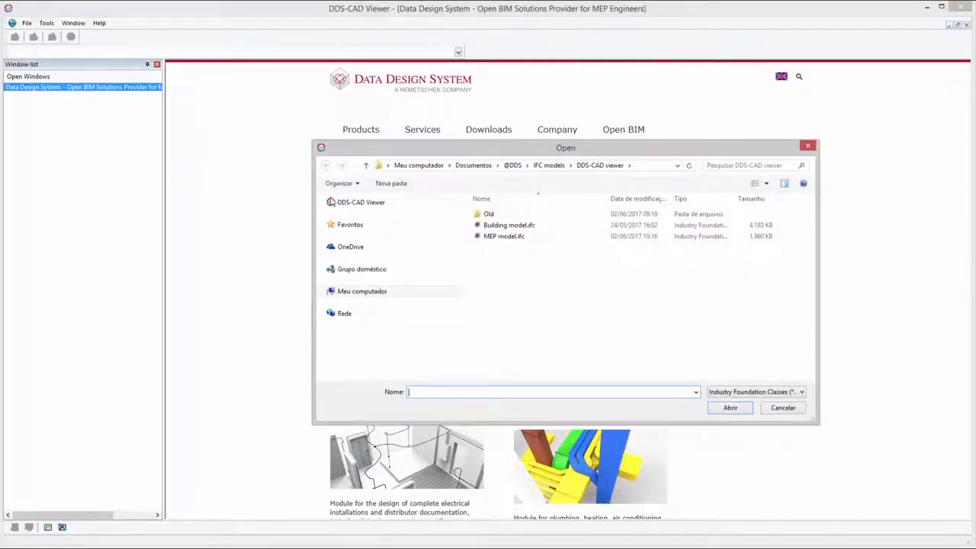
{"action": "left_click", "coordinate": [508, 225]}
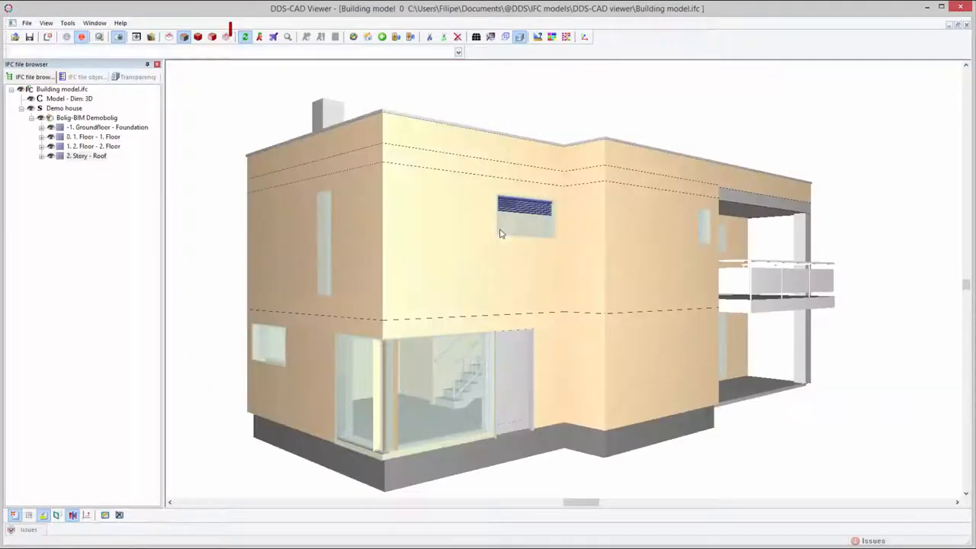
Step: Orbit and tilt the house until its flat brown roof is seen from above
{"action": "left_click", "coordinate": [245, 36]}
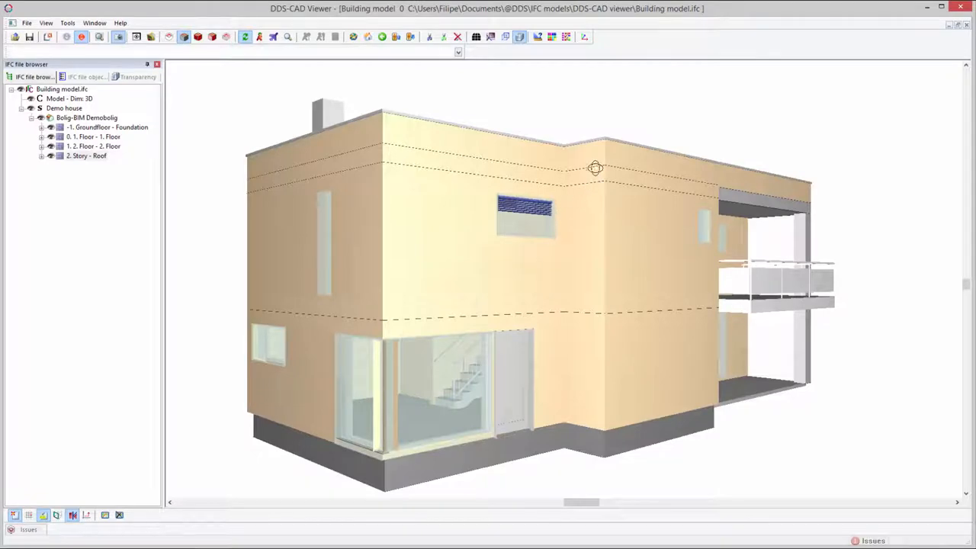
{"action": "left_click_drag", "start_coordinate": [596, 169], "coordinate": [451, 280]}
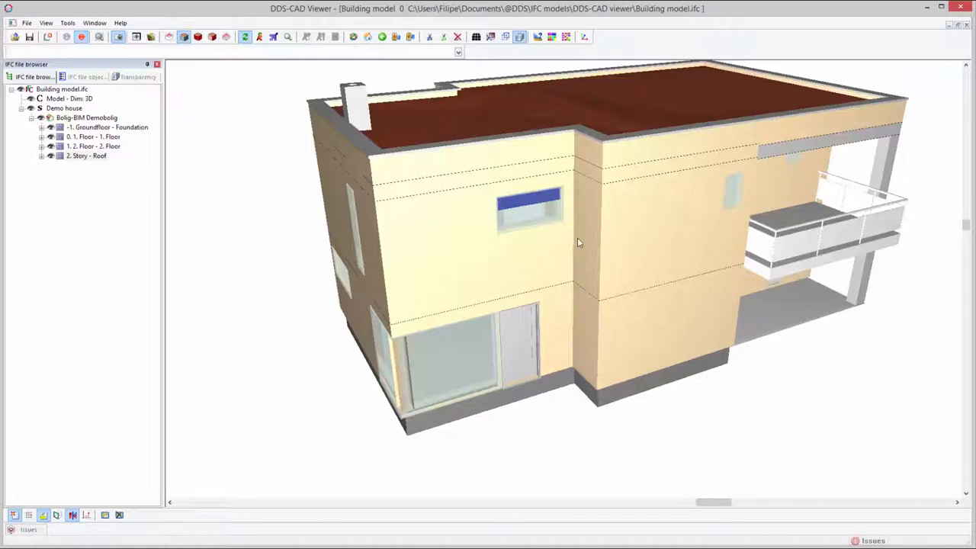
{"action": "left_click_drag", "start_coordinate": [580, 243], "coordinate": [599, 191]}
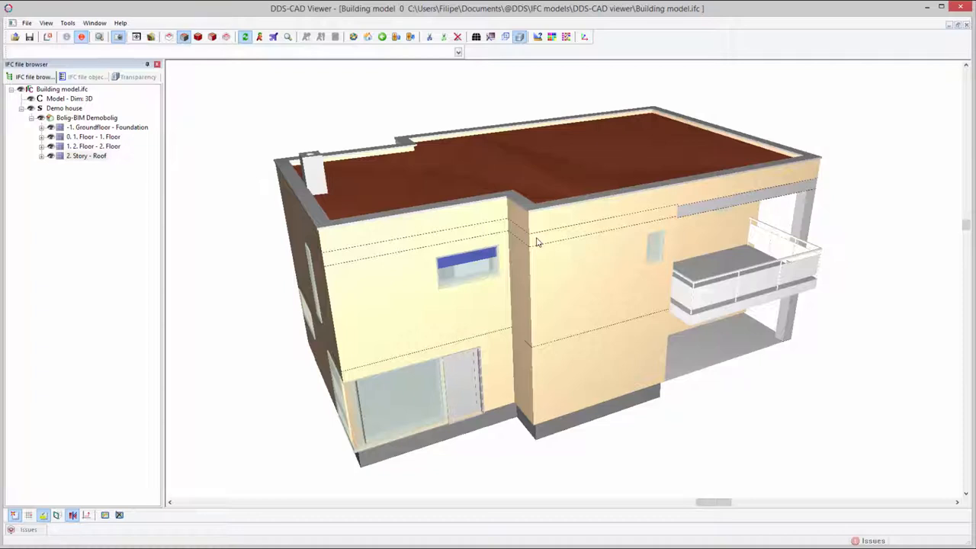
{"action": "mouse_move", "coordinate": [215, 106]}
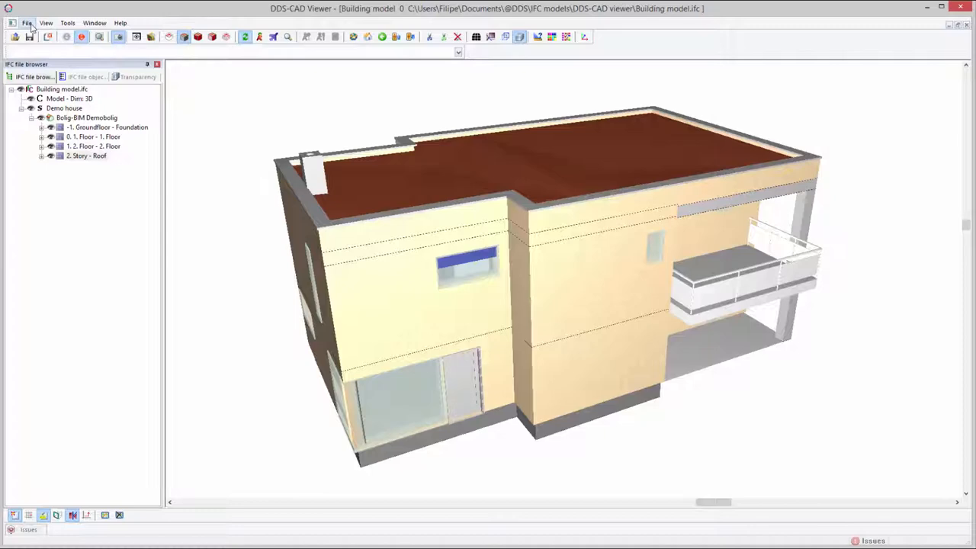
Step: Add MEP model.ifc to the loaded building and hide the roof storey
{"action": "left_click", "coordinate": [26, 22]}
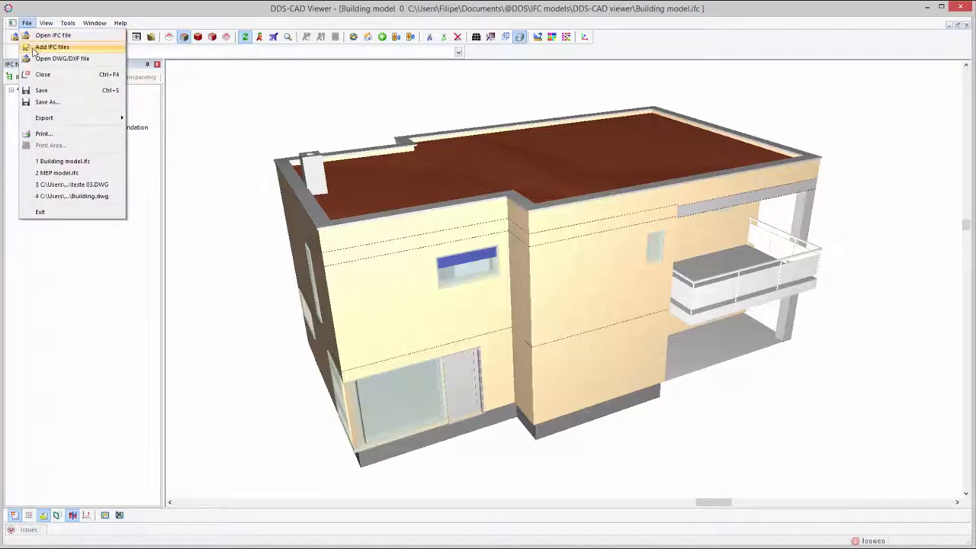
{"action": "left_click", "coordinate": [51, 47]}
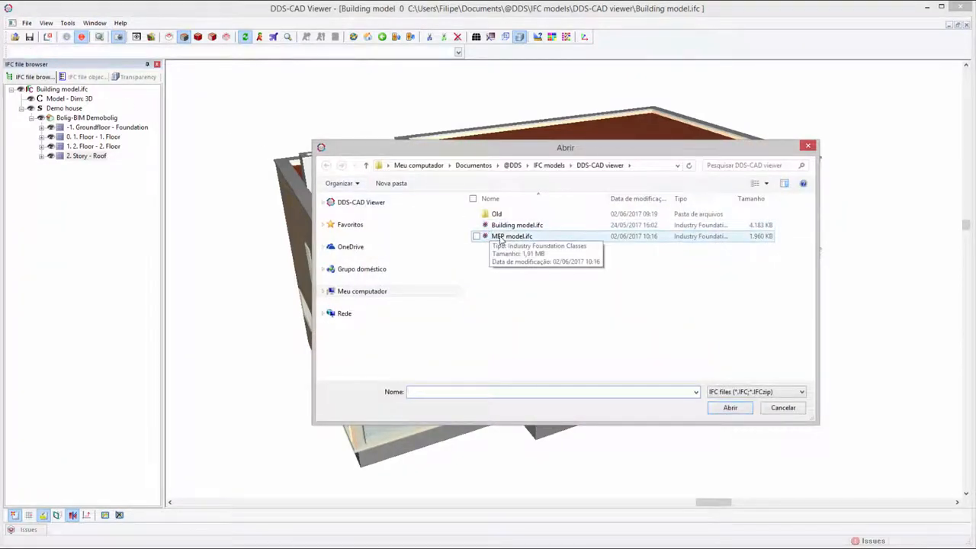
{"action": "left_click", "coordinate": [729, 408]}
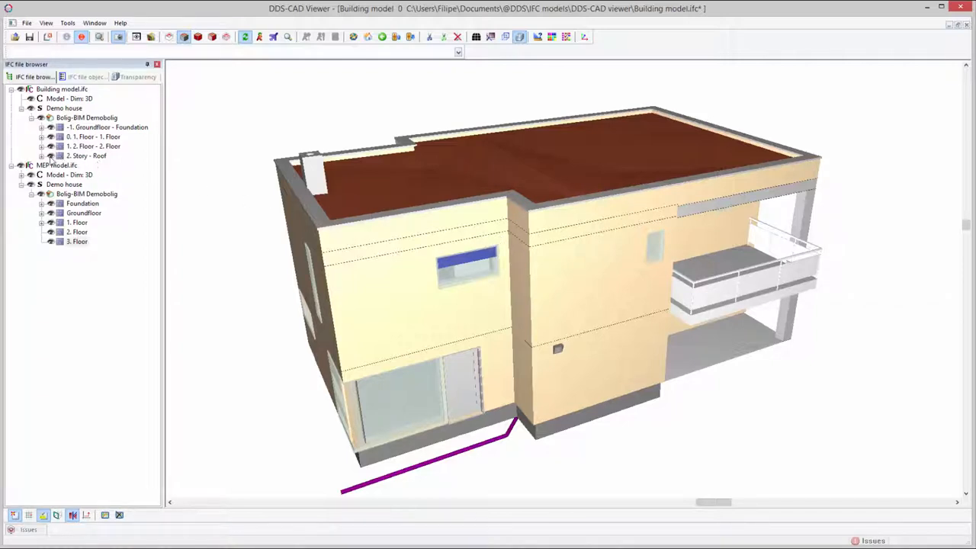
{"action": "left_click", "coordinate": [77, 242]}
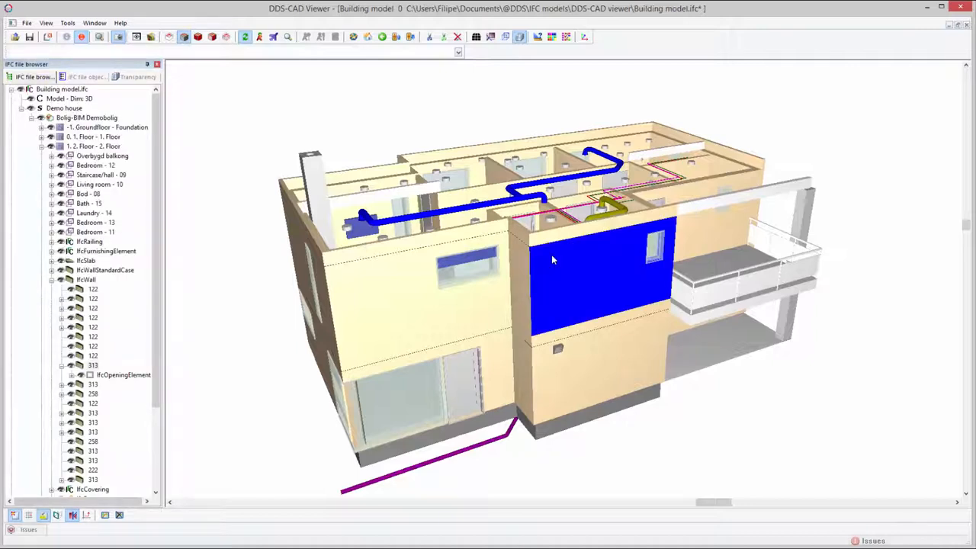
Step: Expand 1. 2. Floor and hide its IfcWall elements to expose furniture and ducts
{"action": "left_click", "coordinate": [114, 375]}
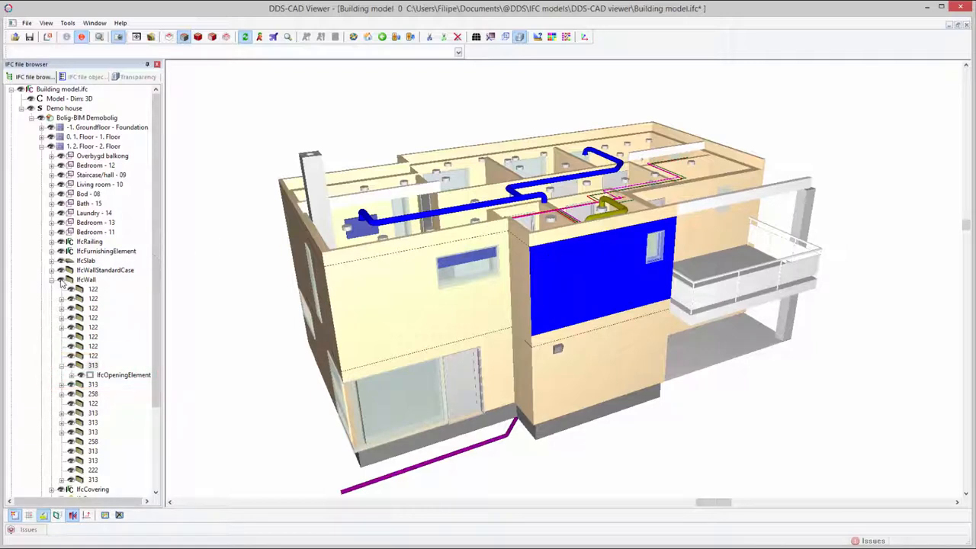
{"action": "left_click", "coordinate": [93, 365]}
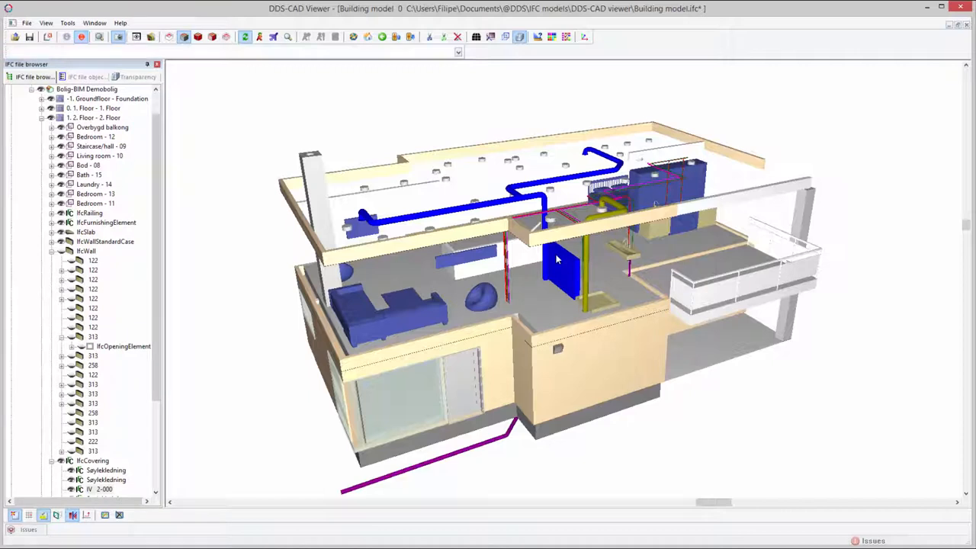
Step: Zoom onto the blue wall element via its context menu and orbit toward the toilet
{"action": "right_click", "coordinate": [556, 257]}
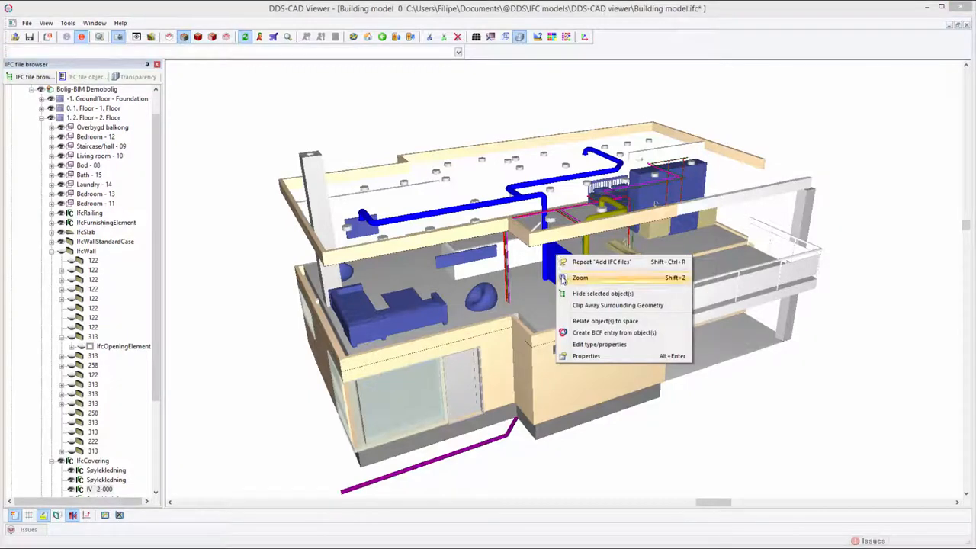
{"action": "mouse_move", "coordinate": [581, 278]}
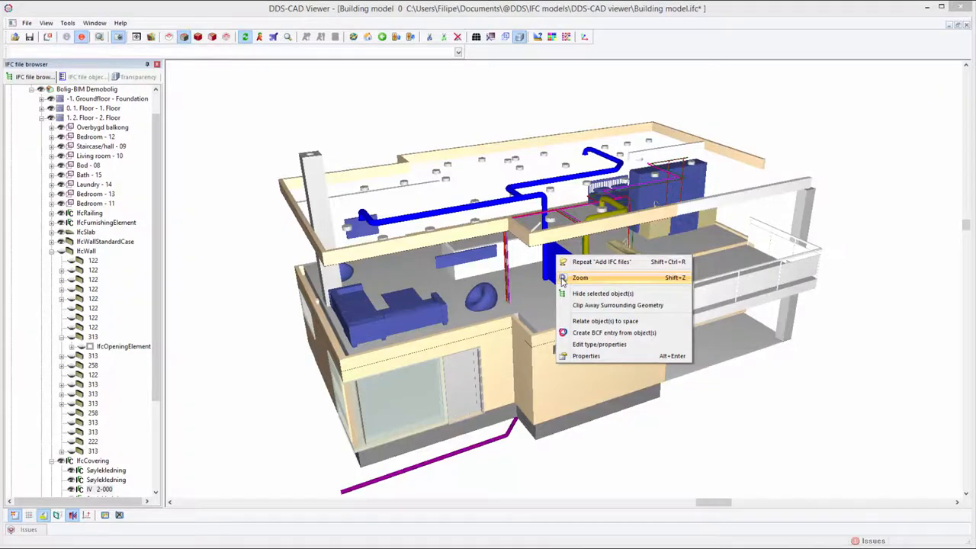
{"action": "left_click", "coordinate": [580, 277]}
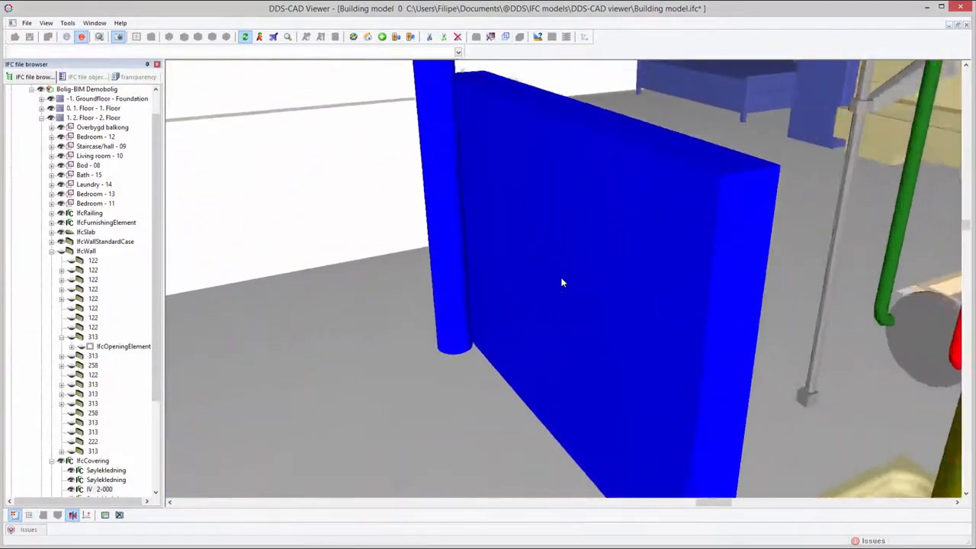
{"action": "left_click_drag", "start_coordinate": [563, 283], "coordinate": [592, 272]}
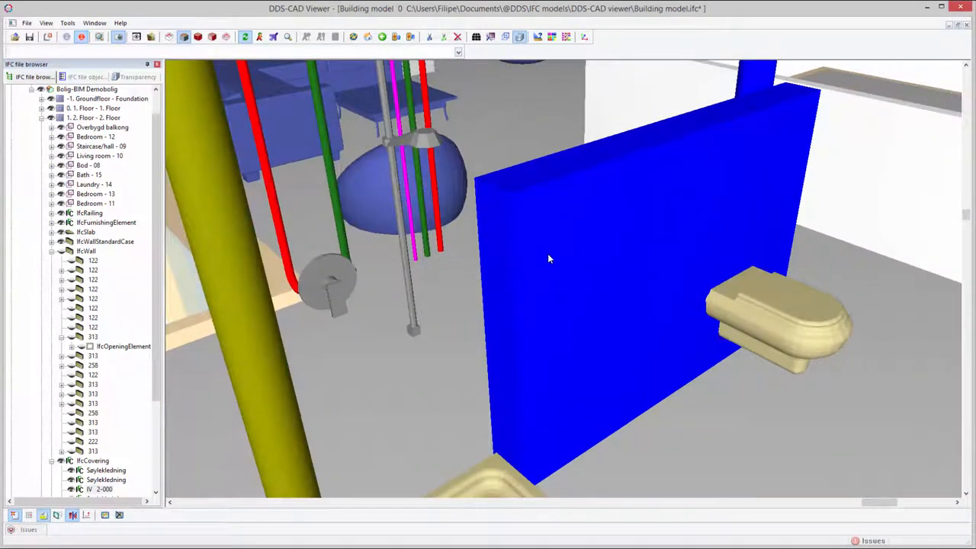
Step: Hide the blue panel, then hide IfcWall from the IFC object types list
{"action": "right_click", "coordinate": [547, 259]}
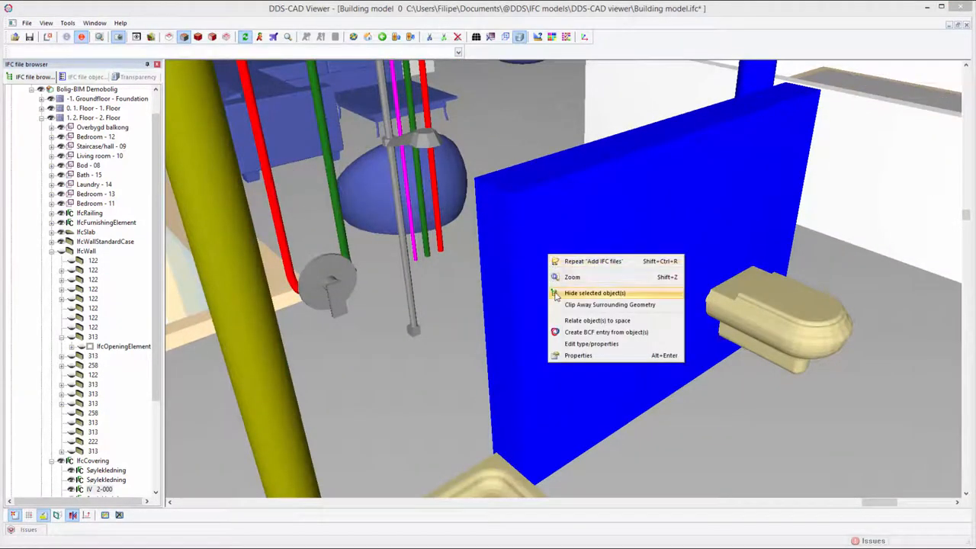
{"action": "left_click", "coordinate": [594, 293]}
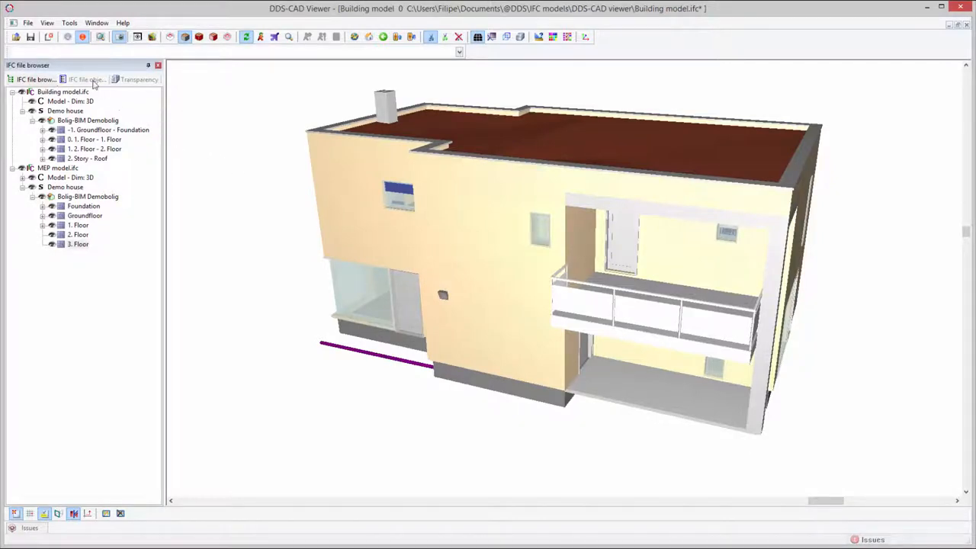
{"action": "mouse_move", "coordinate": [85, 79]}
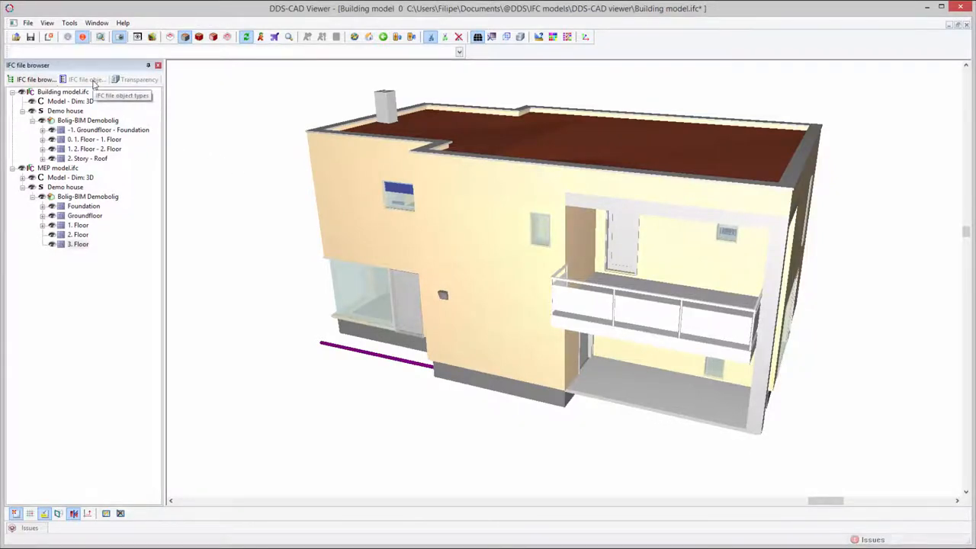
{"action": "left_click", "coordinate": [87, 79]}
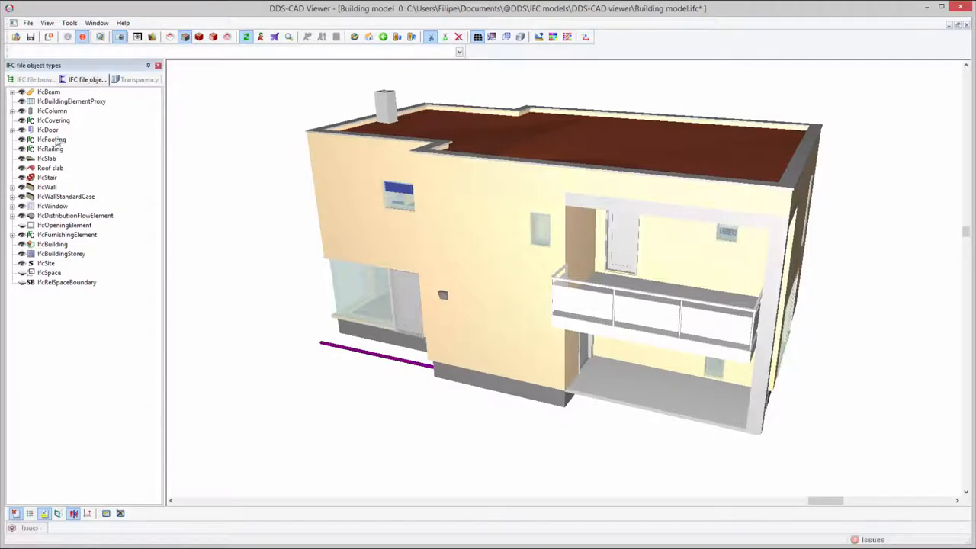
{"action": "left_click", "coordinate": [48, 91]}
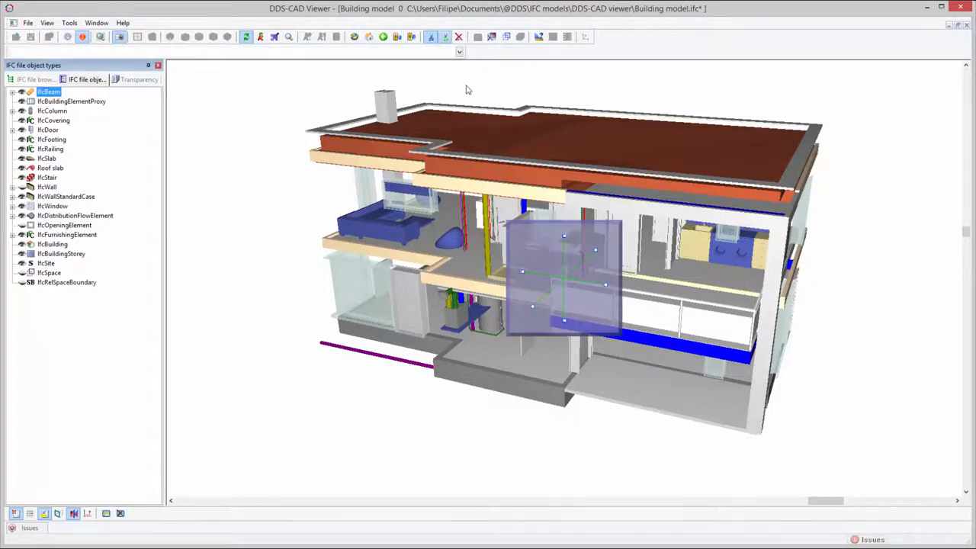
{"action": "mouse_move", "coordinate": [607, 288]}
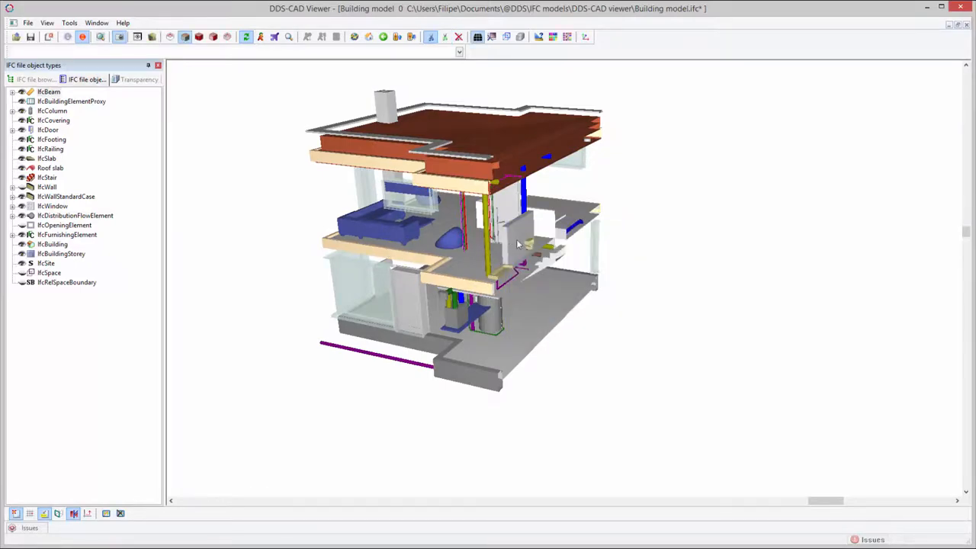
Step: Turn the clipped model to its cut side and tilt up toward the ceiling services
{"action": "left_click_drag", "start_coordinate": [519, 244], "coordinate": [410, 215]}
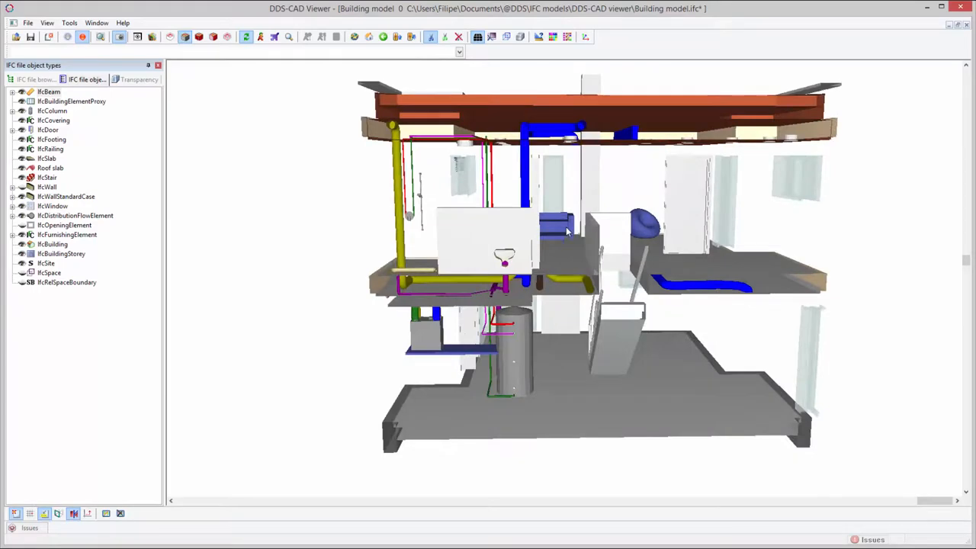
{"action": "left_click_drag", "start_coordinate": [564, 229], "coordinate": [557, 252]}
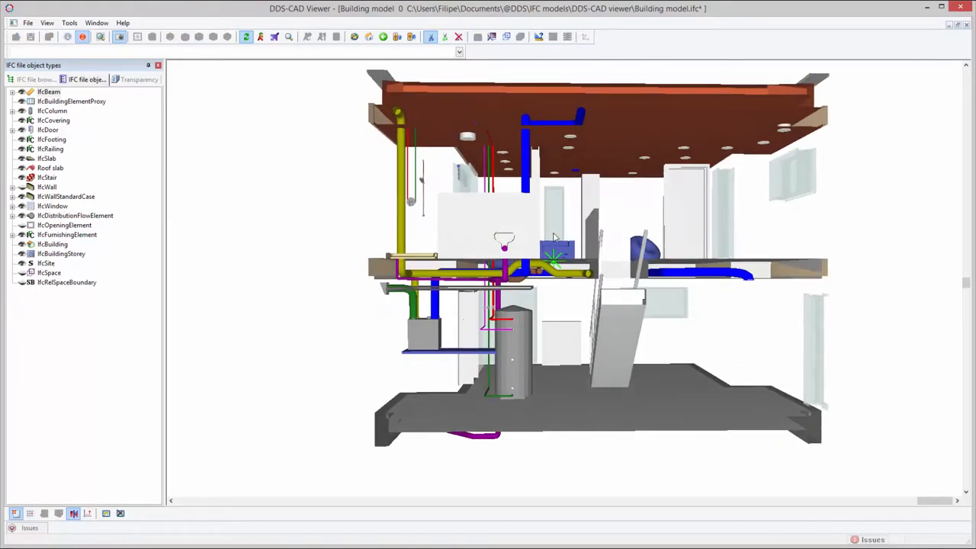